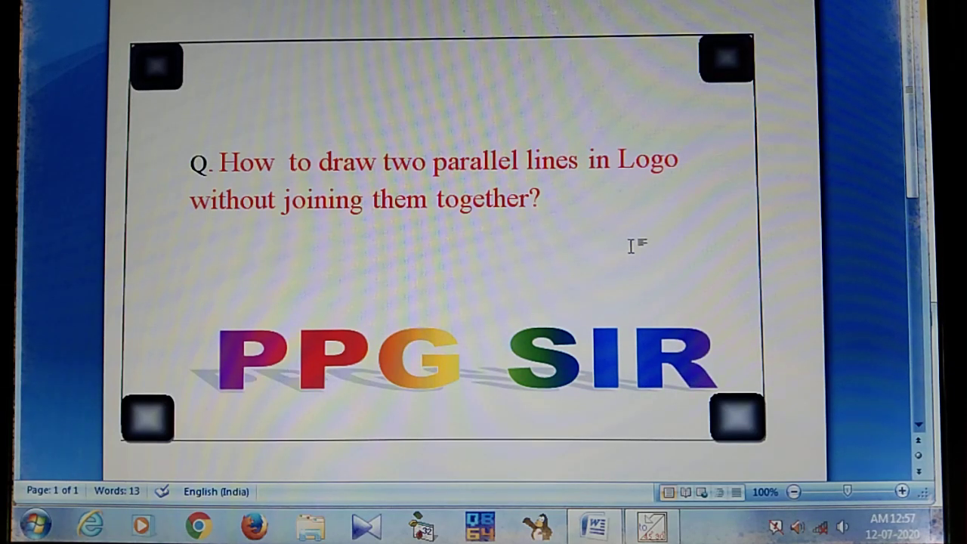
# - Launch MSWLogo with the MSWLogo Screen and Commander window showing
pyautogui.click(190, 250)
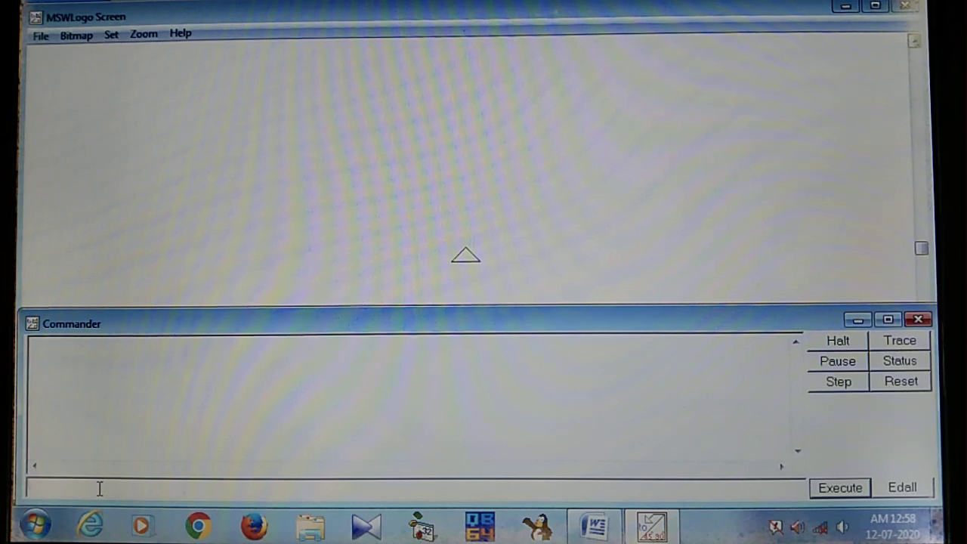
# - Run FD 100 to draw a 100-unit vertical line upward from the centre
pyautogui.write('fd')
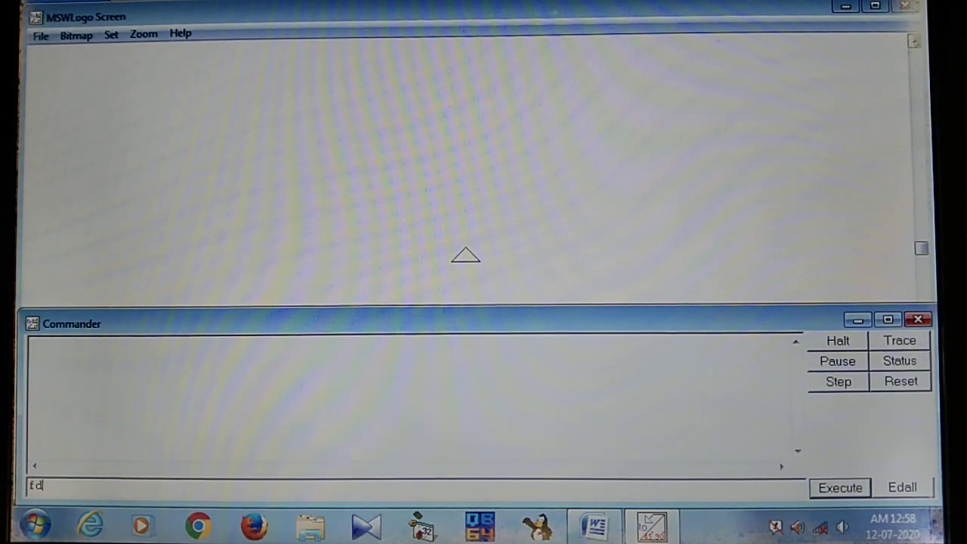
pyautogui.write('100')
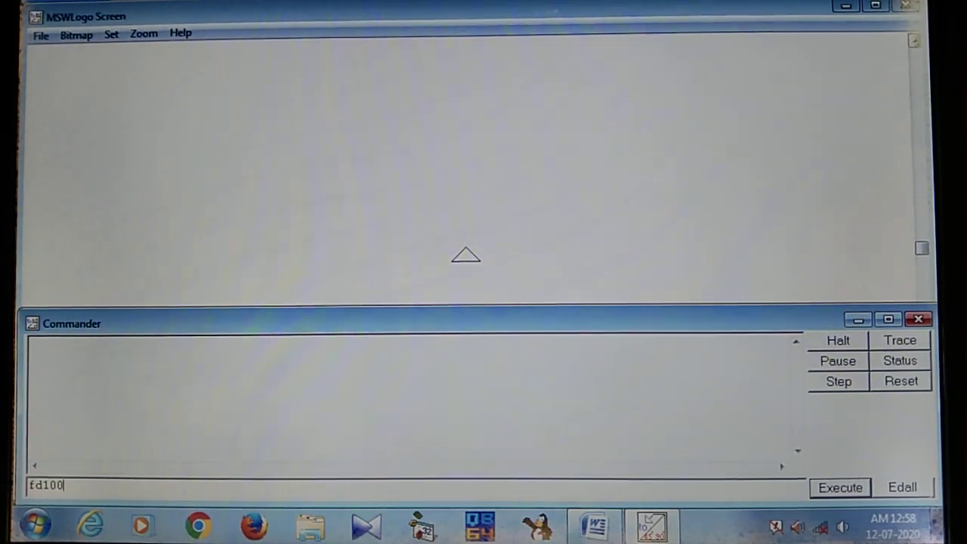
pyautogui.press('BackSpace')
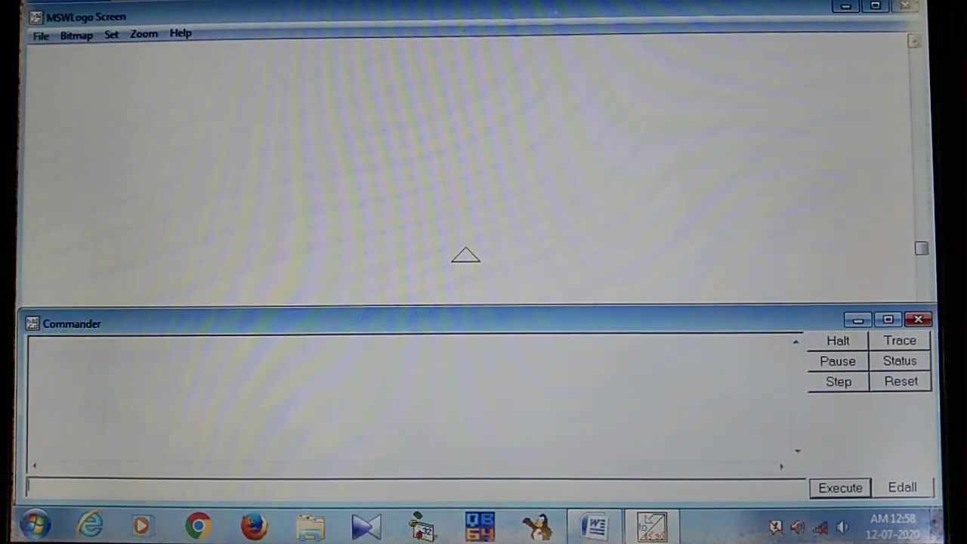
pyautogui.write('FD')
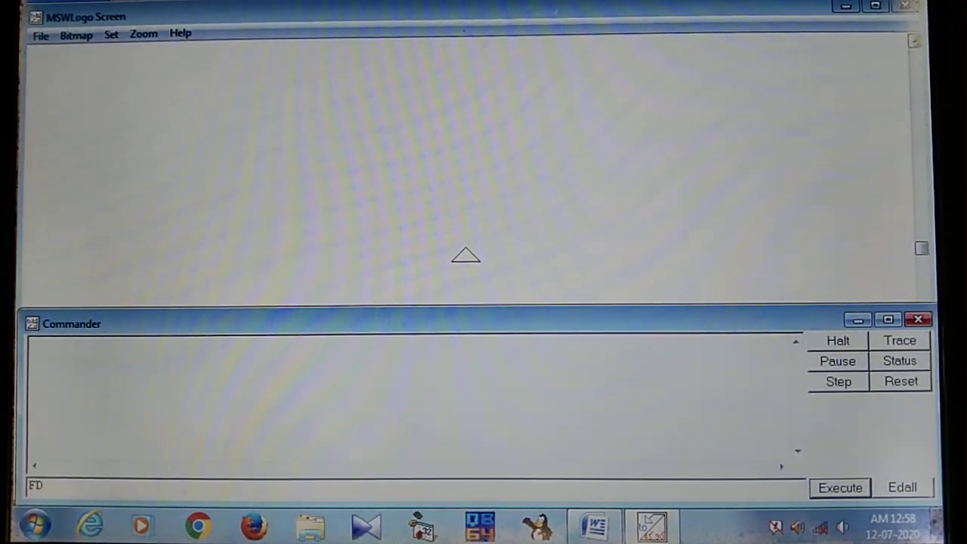
pyautogui.write('100')
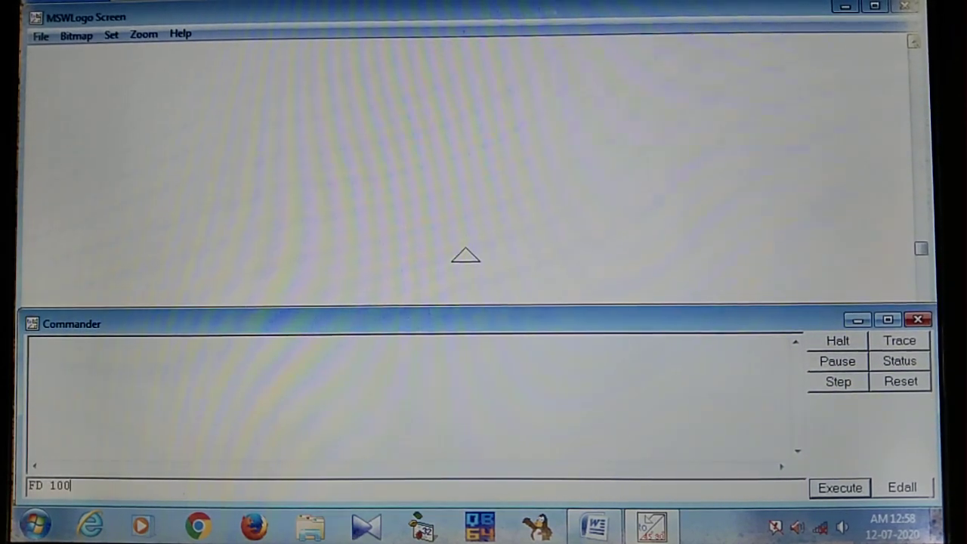
pyautogui.click(839, 487)
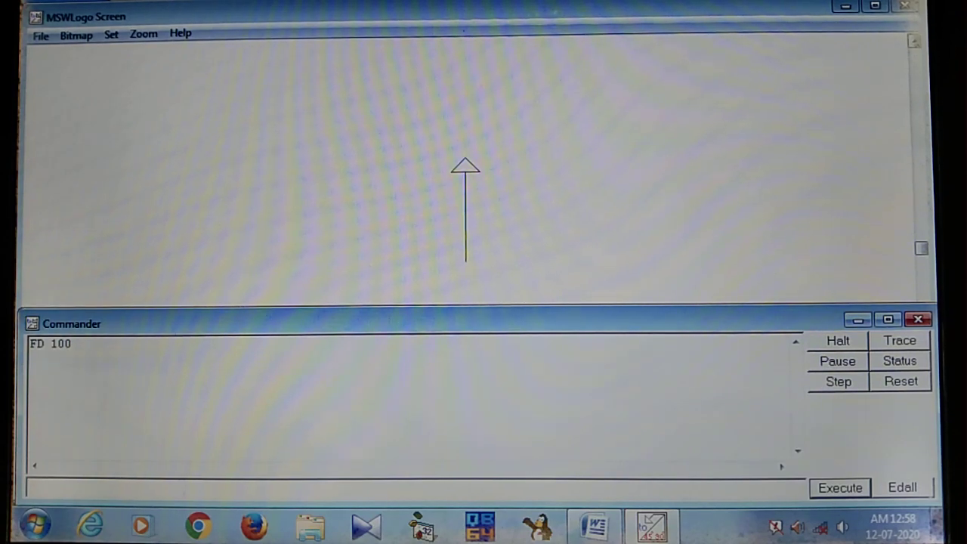
# - Run RT 90 so the turtle faces right
pyautogui.write('RT')
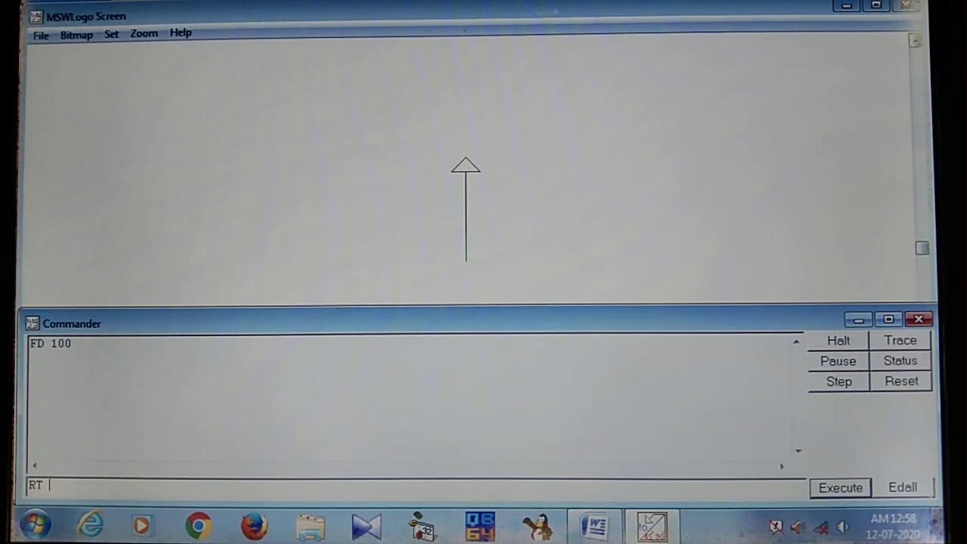
pyautogui.write('90')
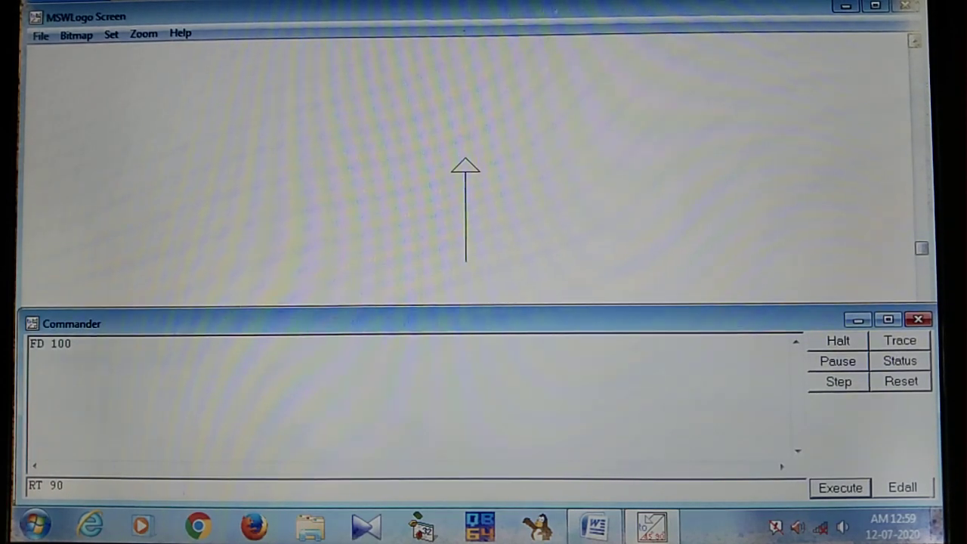
pyautogui.click(840, 487)
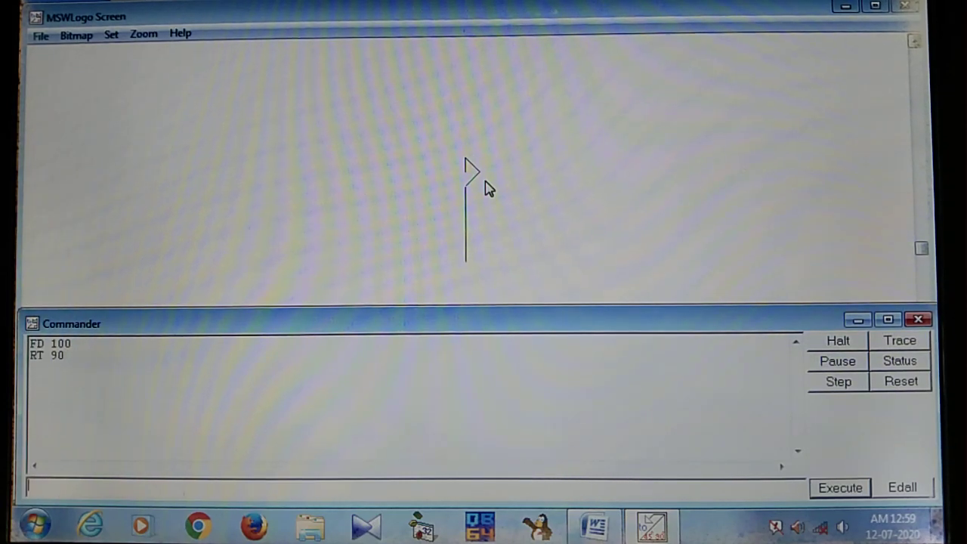
# - Run PU, then FD 50 to move the turtle right without drawing
pyautogui.write('PU')
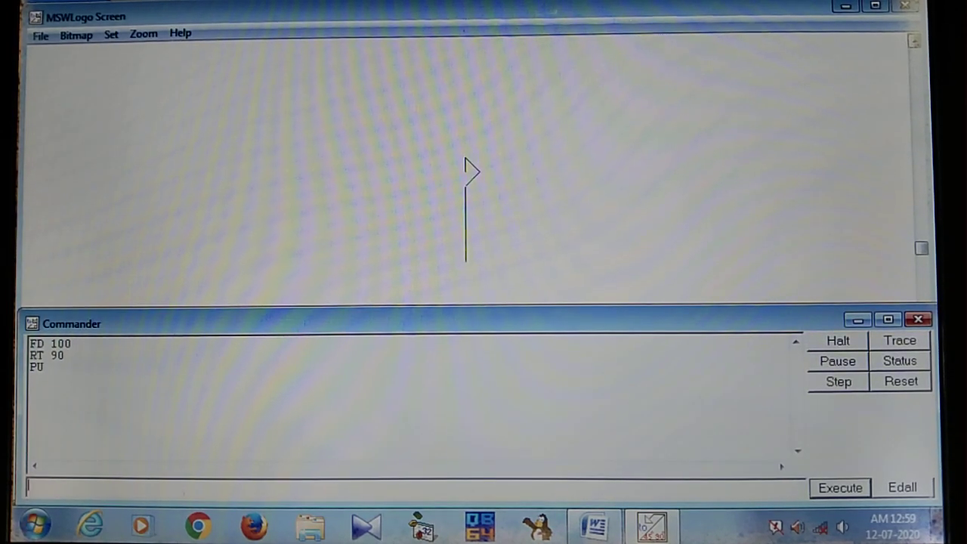
pyautogui.write('FD 50')
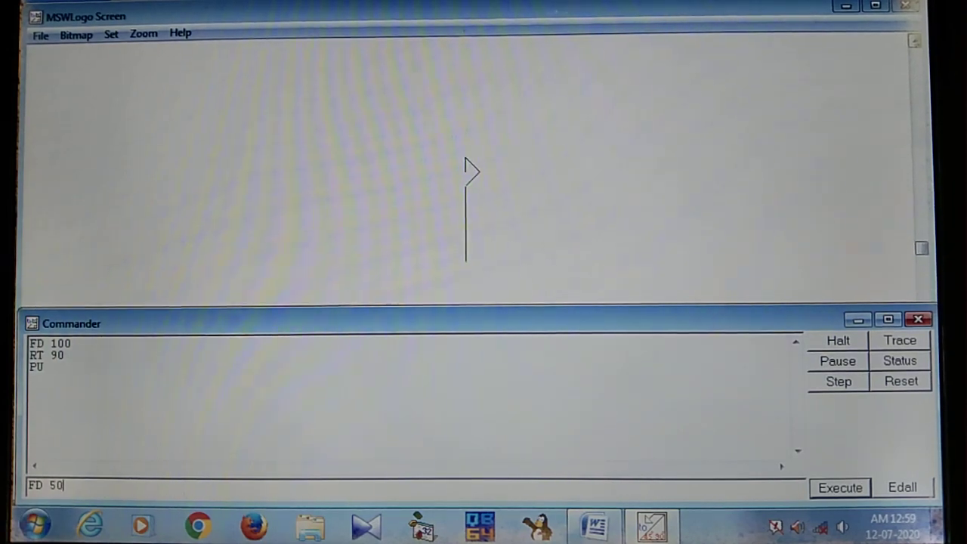
pyautogui.click(840, 488)
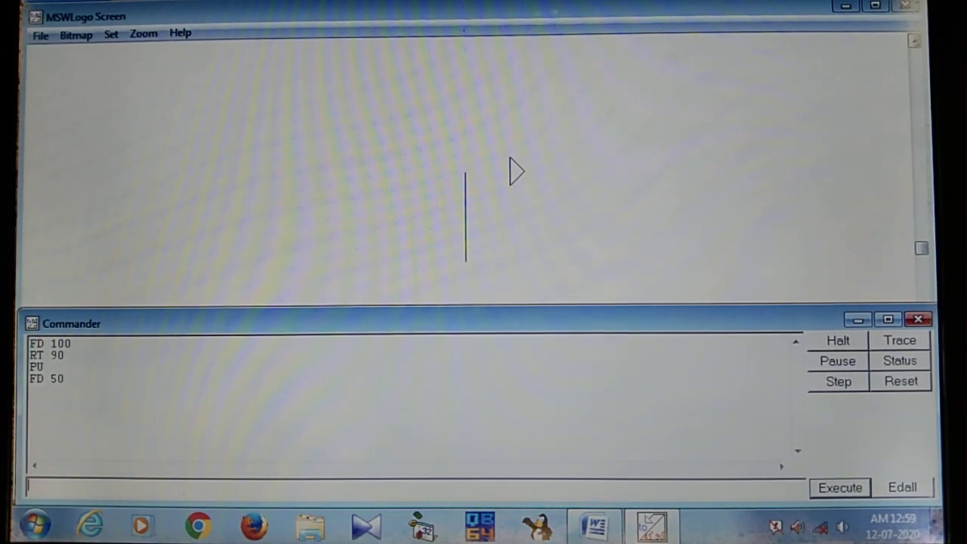
pyautogui.moveTo(467, 184)
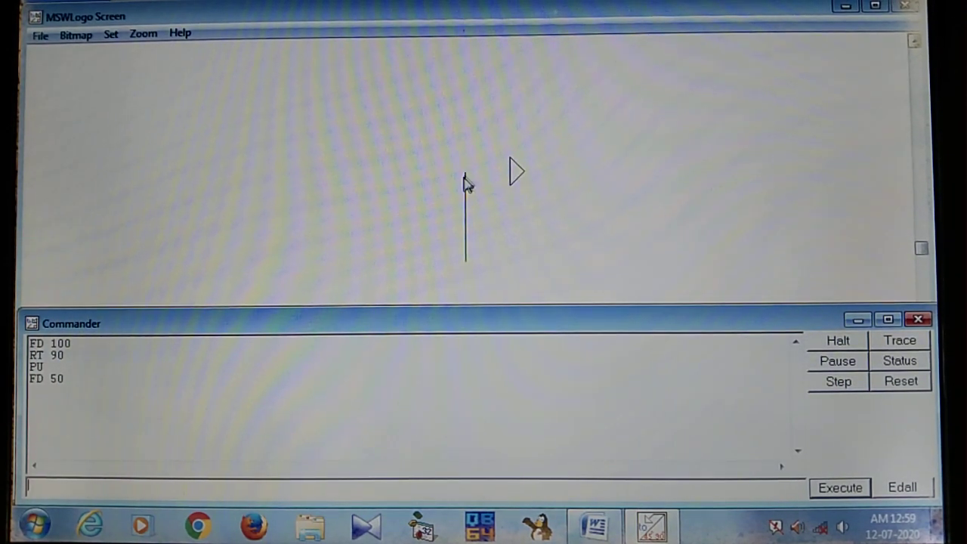
pyautogui.moveTo(518, 181)
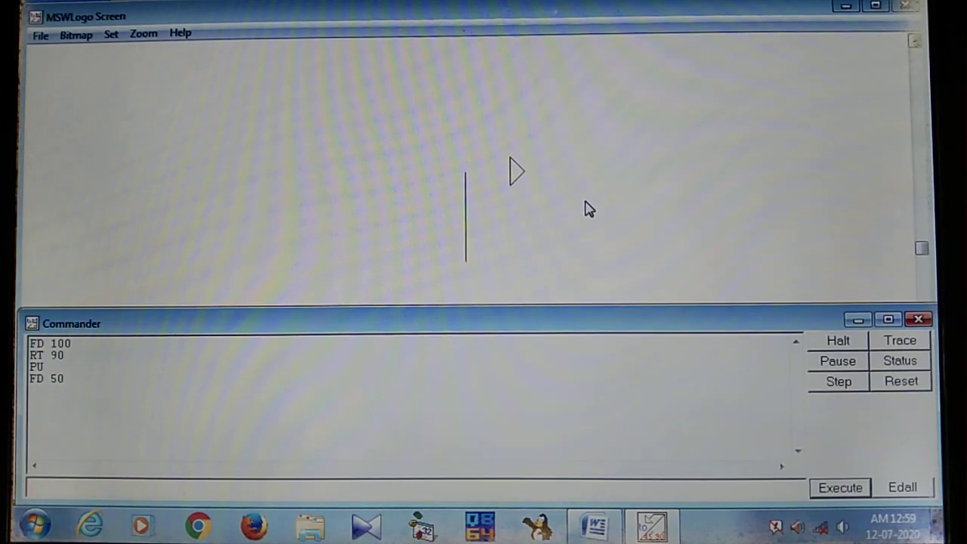
# - Run RT 90 and PD, then FD 100 to draw the second parallel line downward
pyautogui.write('RT')
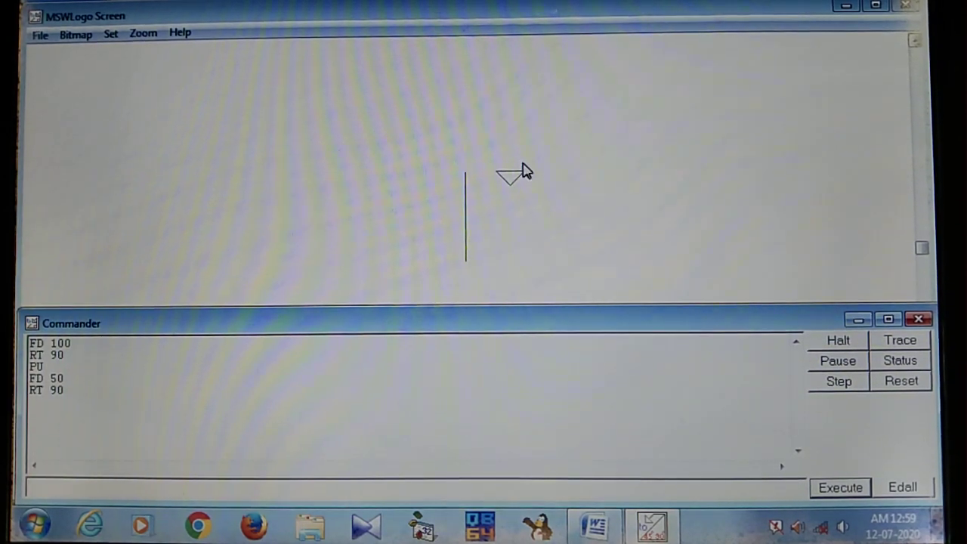
pyautogui.moveTo(514, 197)
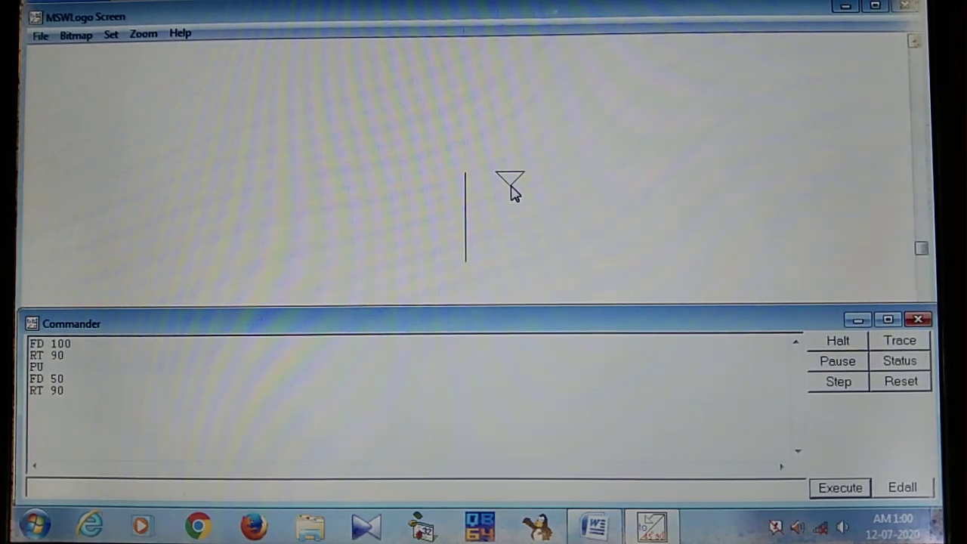
pyautogui.write('PD')
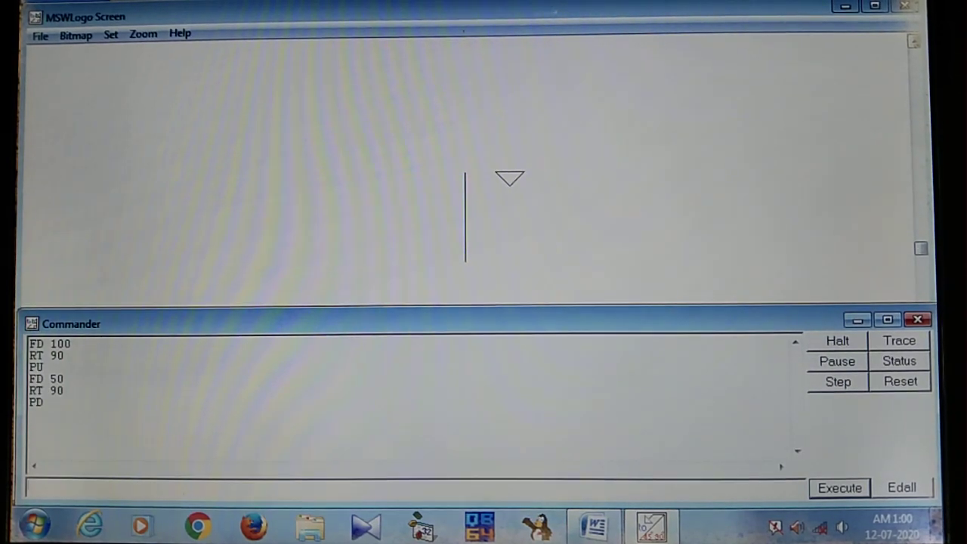
pyautogui.write('FD')
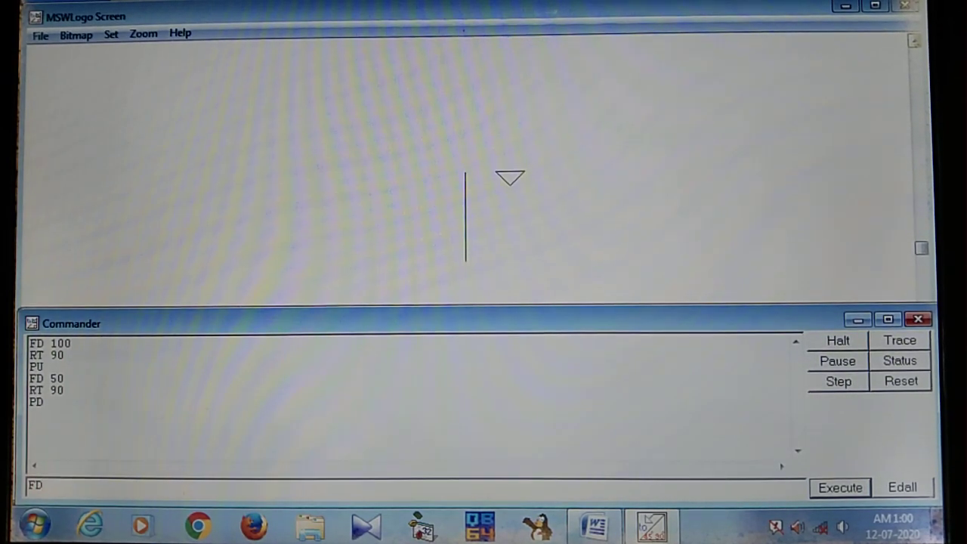
pyautogui.write('10')
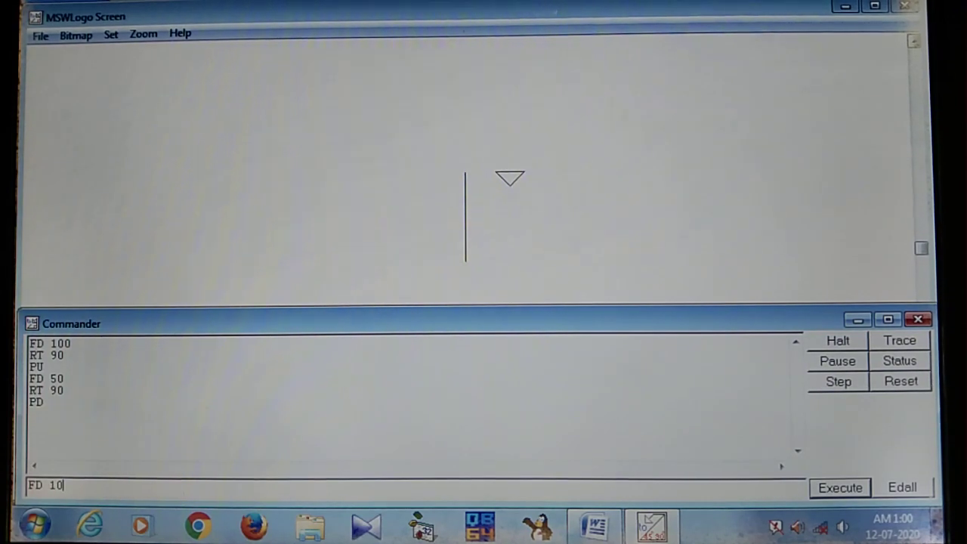
pyautogui.write('0')
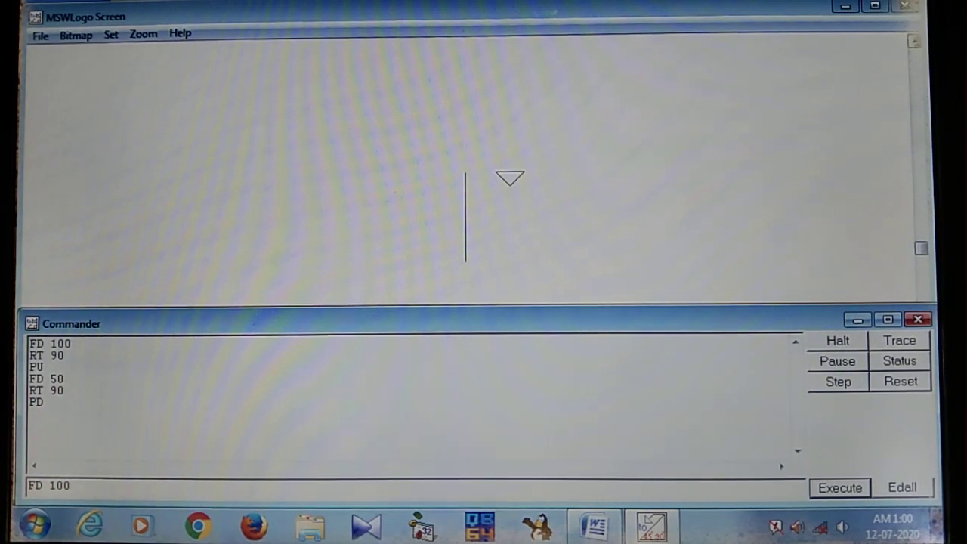
pyautogui.click(839, 487)
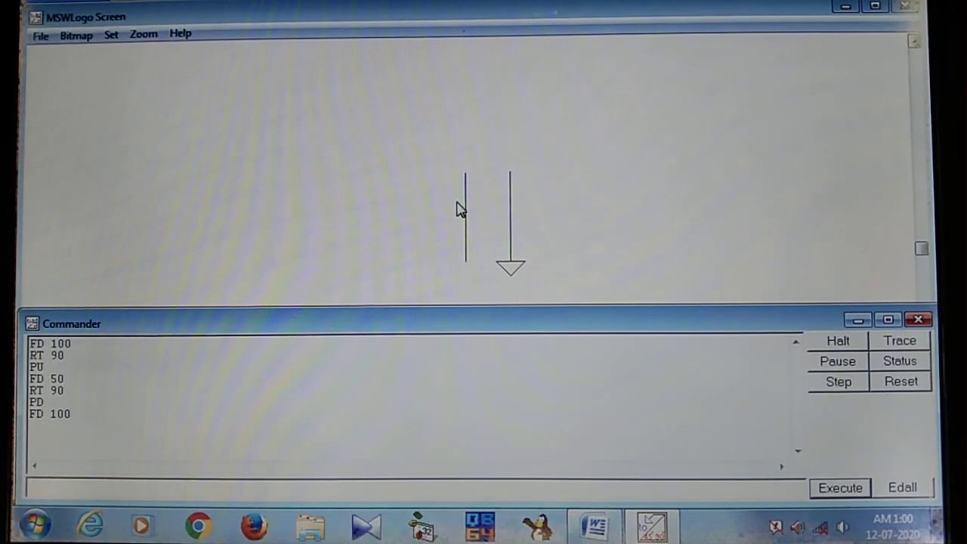
pyautogui.moveTo(529, 221)
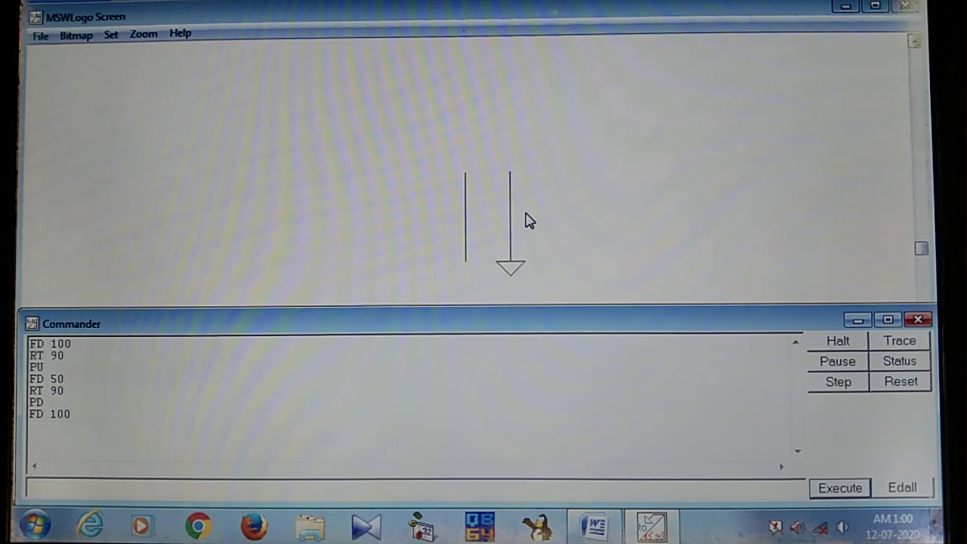